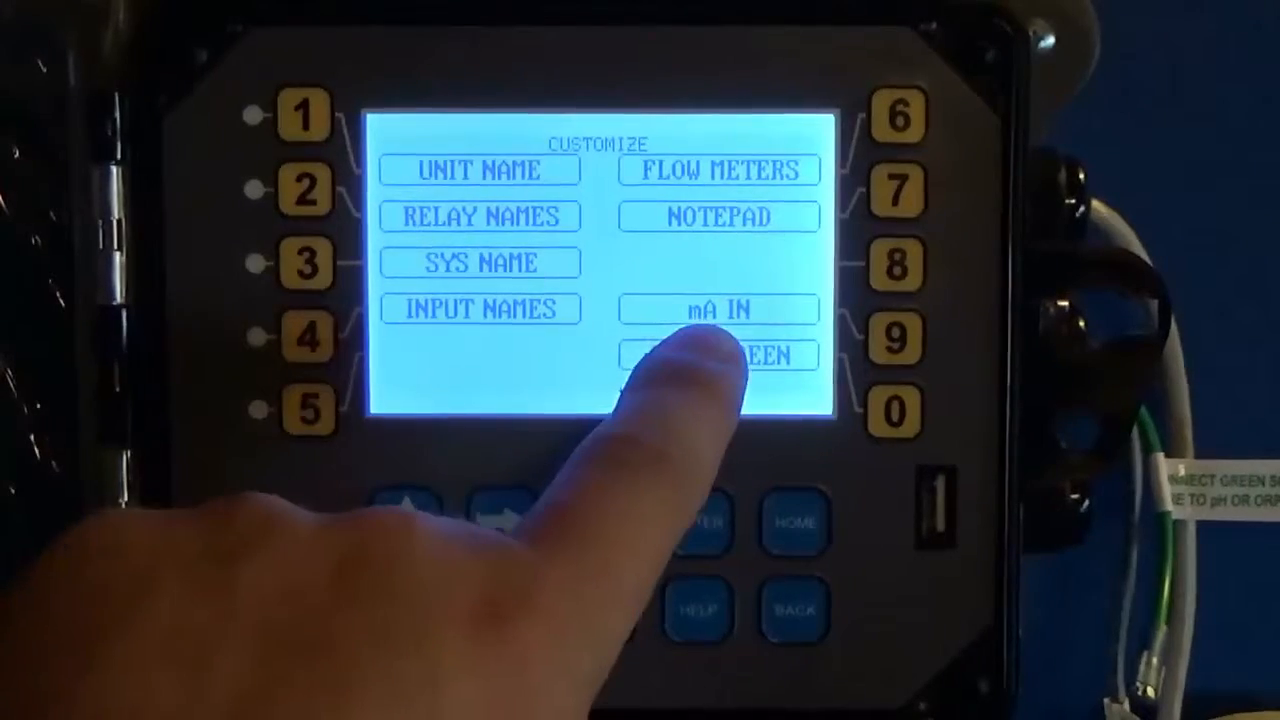
# Step: Open the mA IN customization and select INPUT 1
pyautogui.click(481, 308)
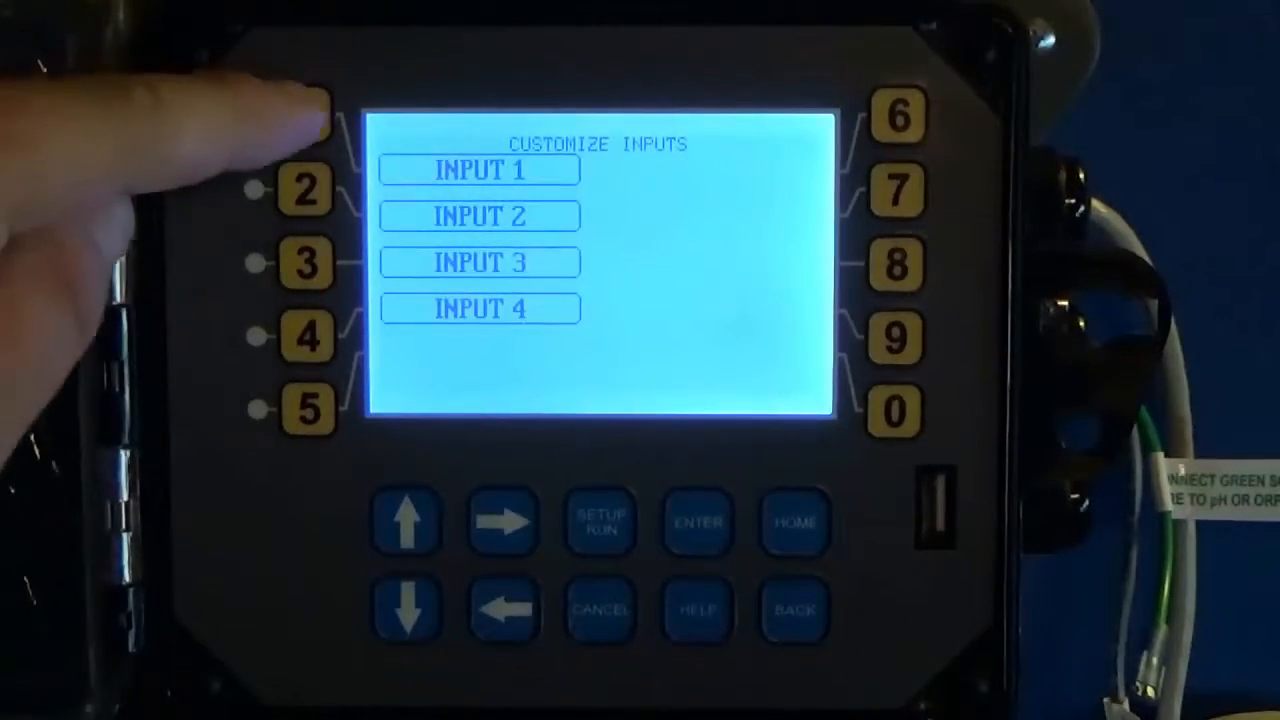
pyautogui.click(300, 110)
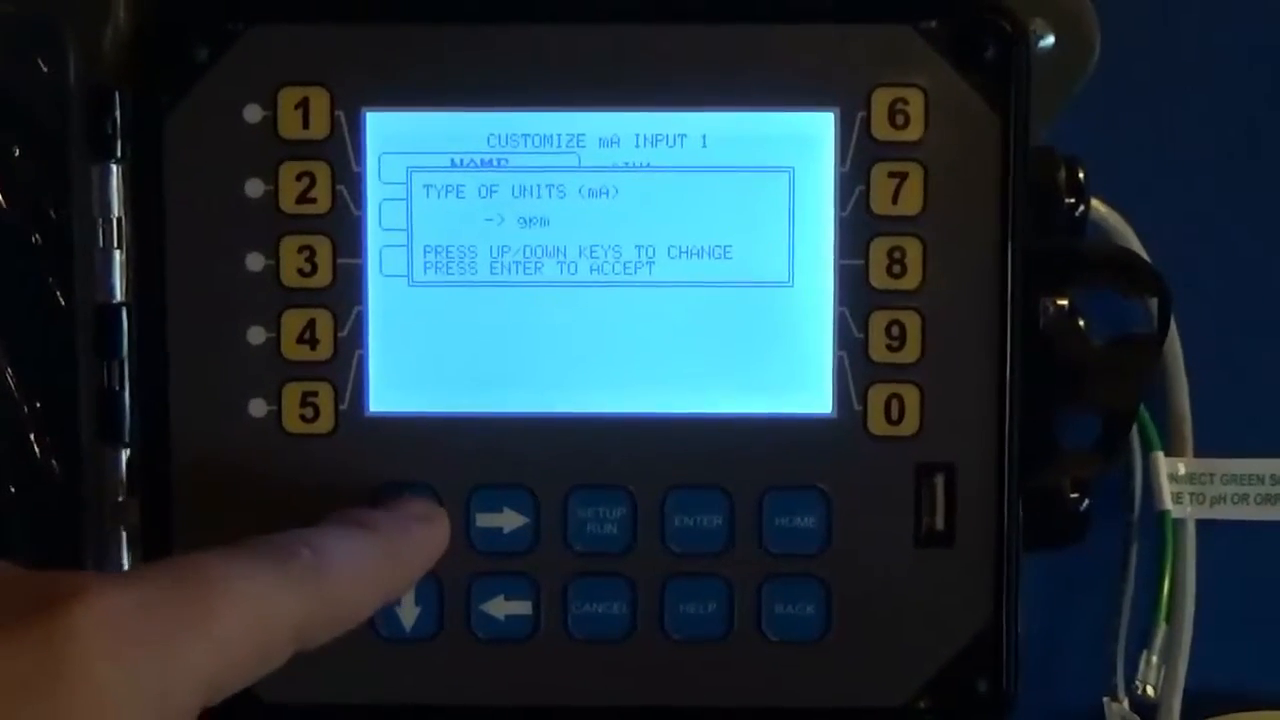
# Step: Set input 1 units to gpm and number format to x.xxx
pyautogui.click(405, 515)
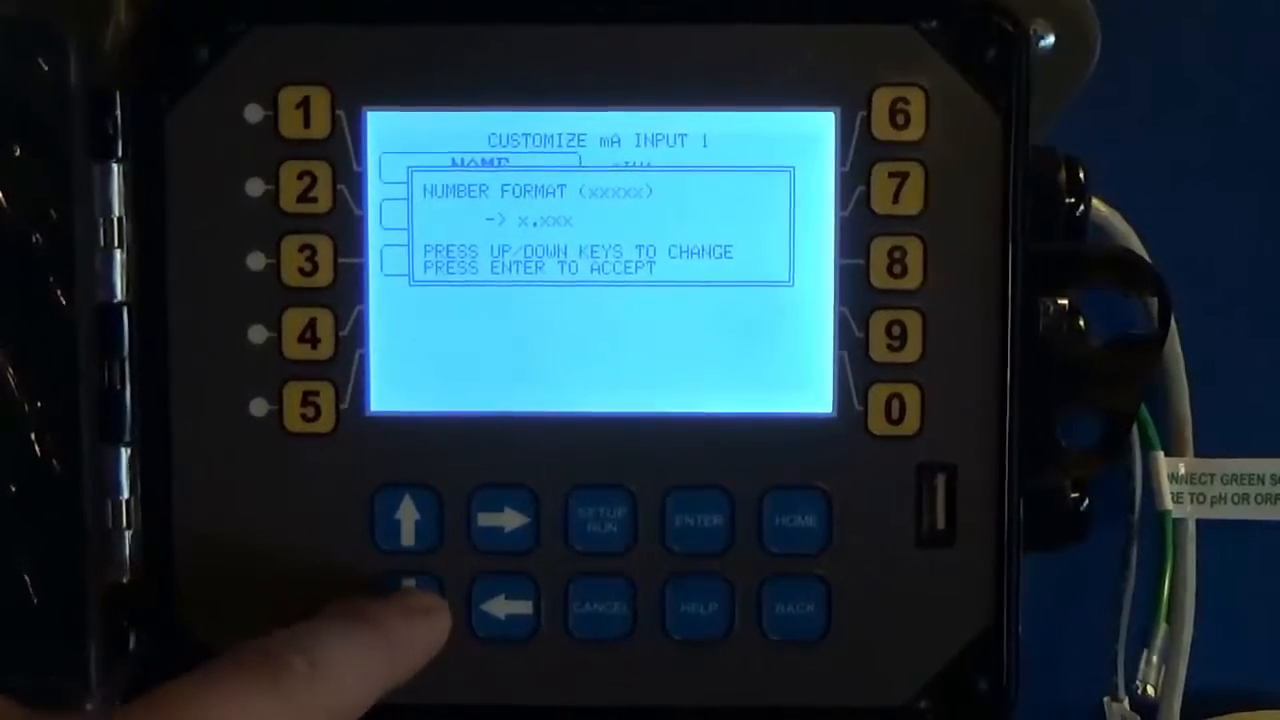
pyautogui.click(410, 592)
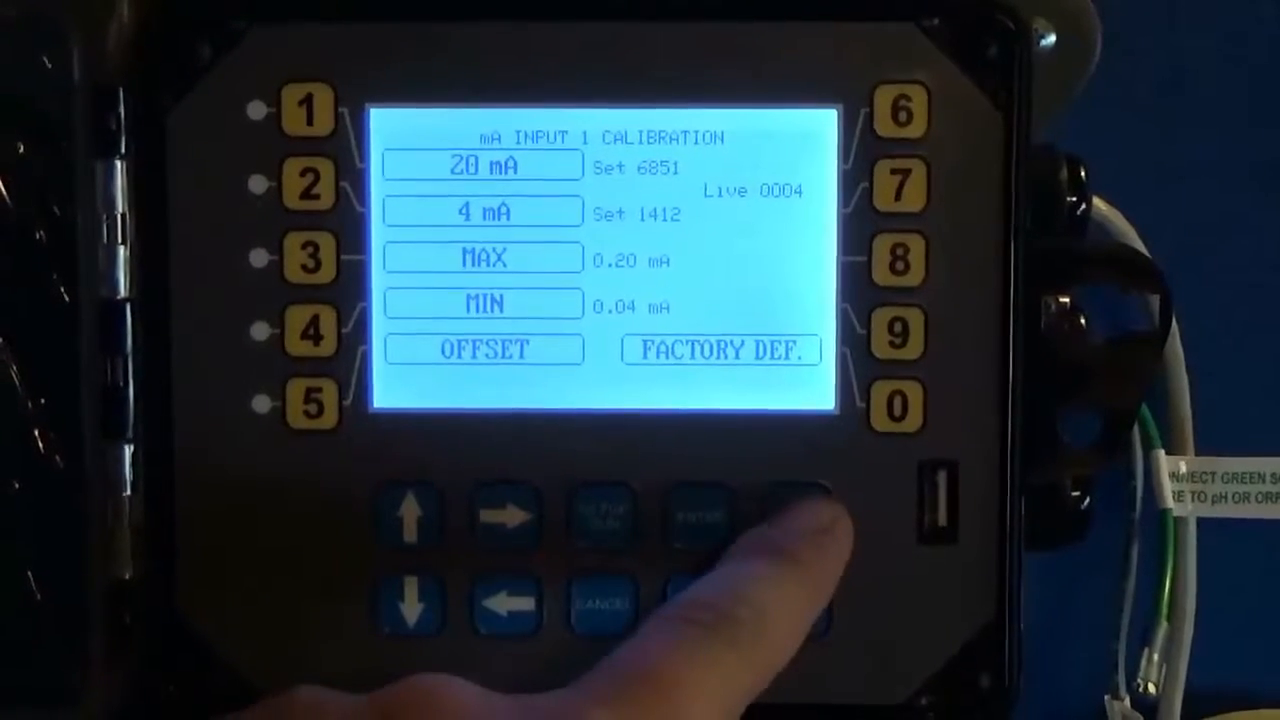
# Step: Exit the input 1 calibration screen after setting 20 mA, 4 mA, max and min
pyautogui.click(791, 522)
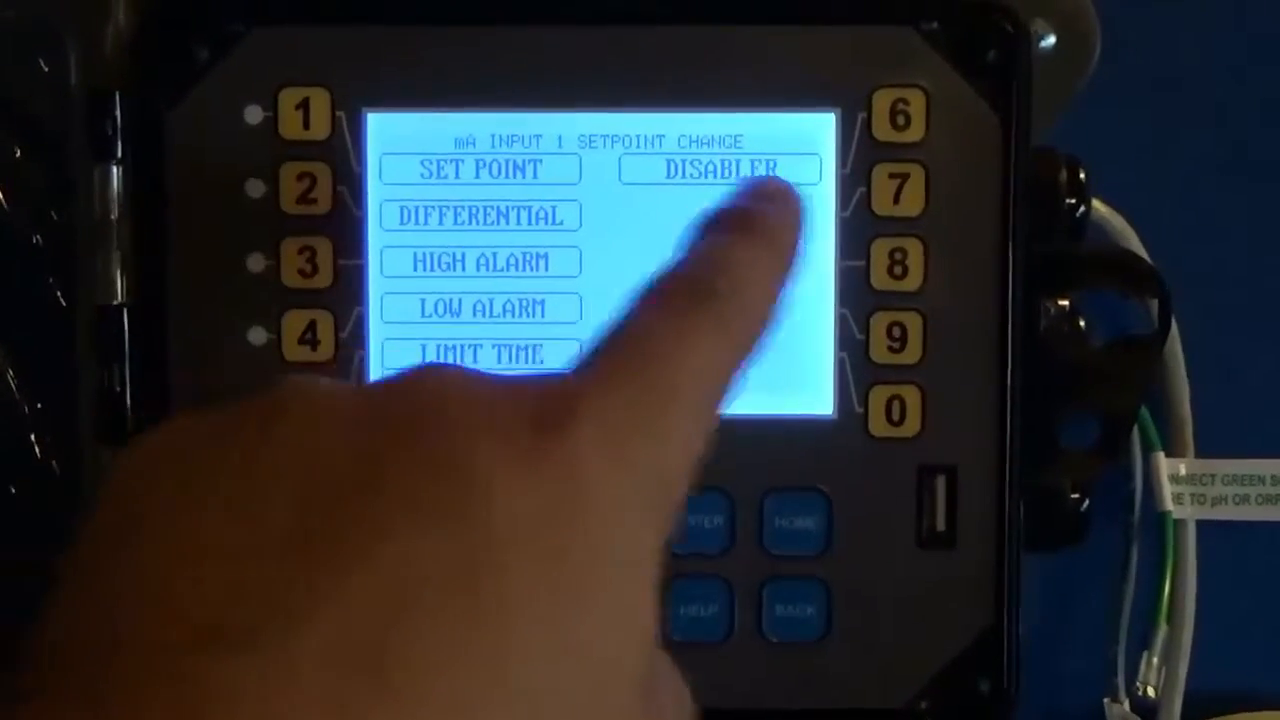
# Step: Show input 1's alarm disabler option, currently Not Used
pyautogui.click(728, 169)
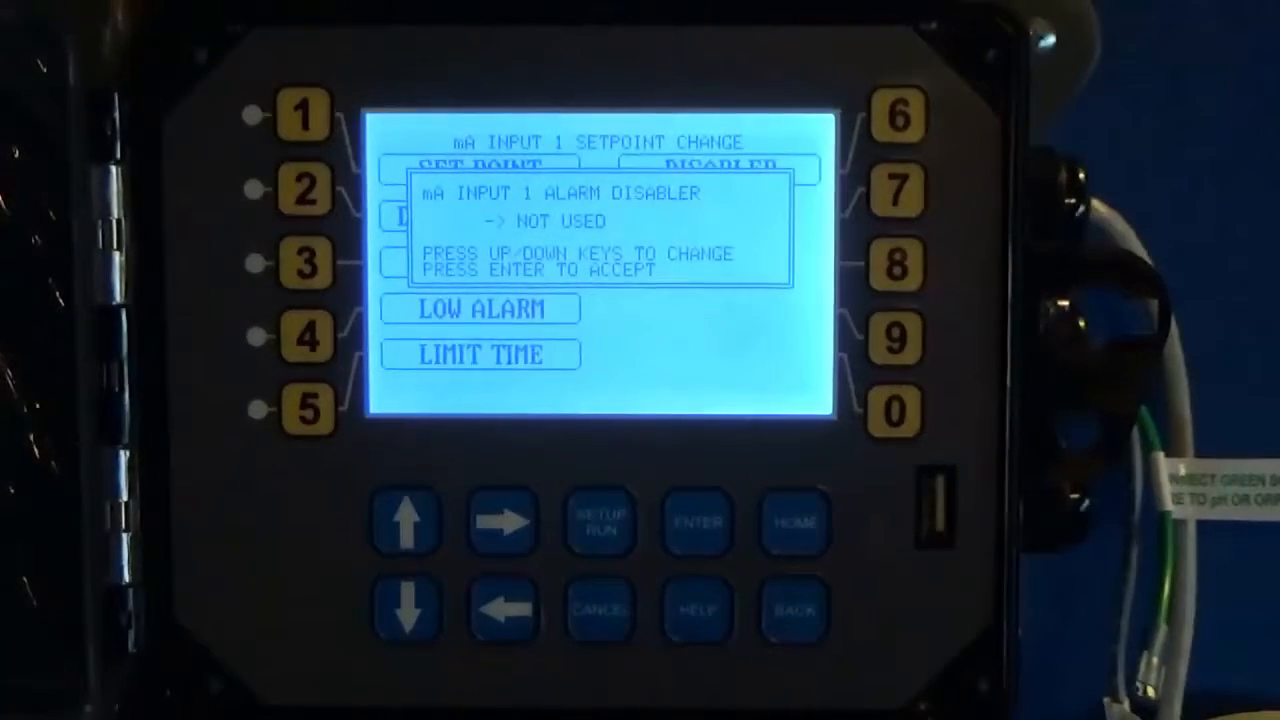